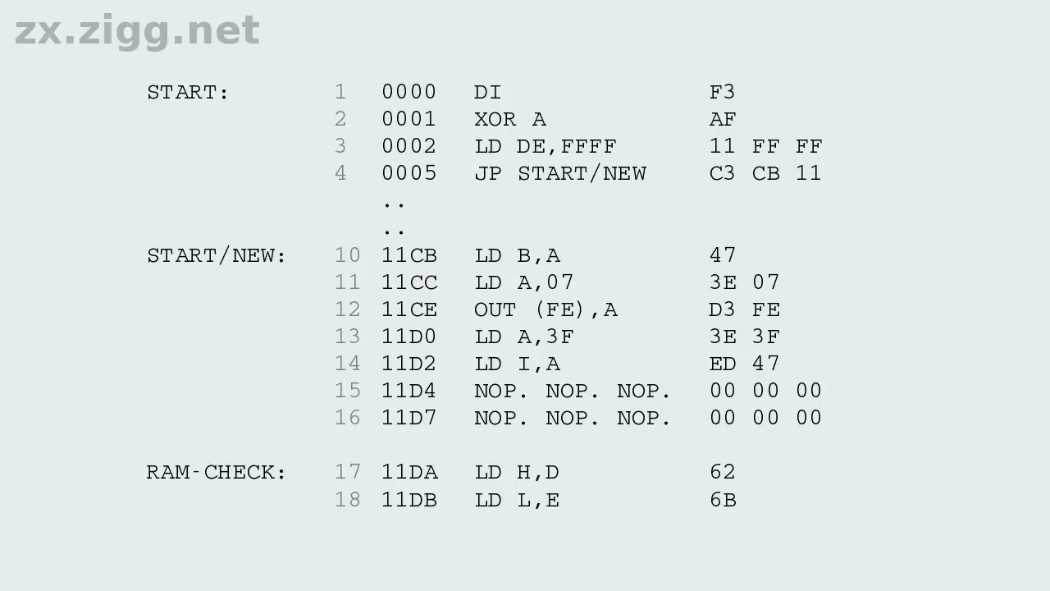
Scroll the slideshow listing down to the RAM-FILL and RAM-READ routines.
{"action": "scroll", "scroll_direction": "down", "scroll_amount": 3}
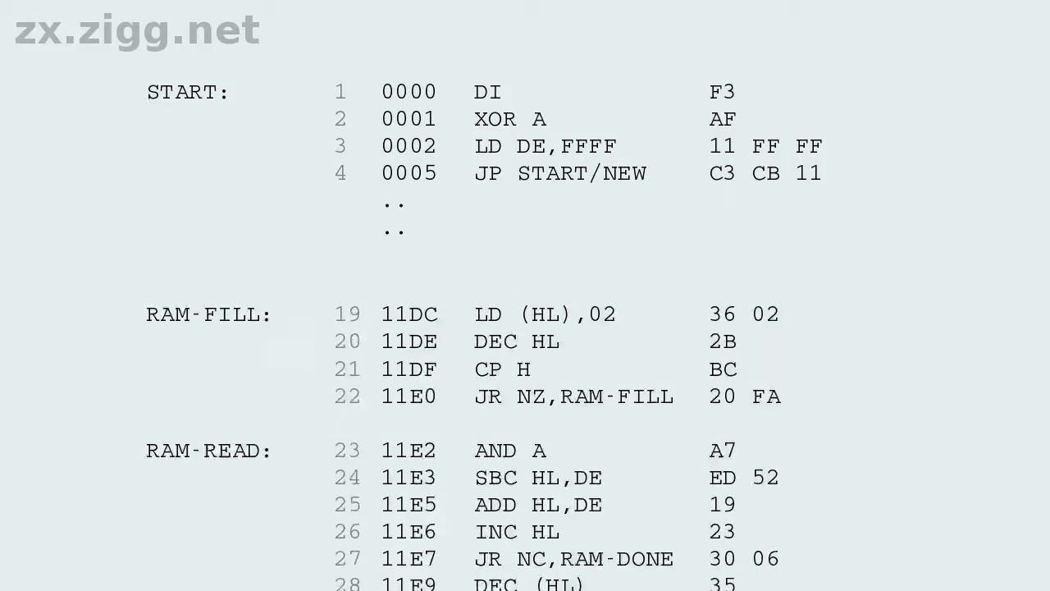
{"action": "scroll", "scroll_direction": "down", "scroll_amount": 3}
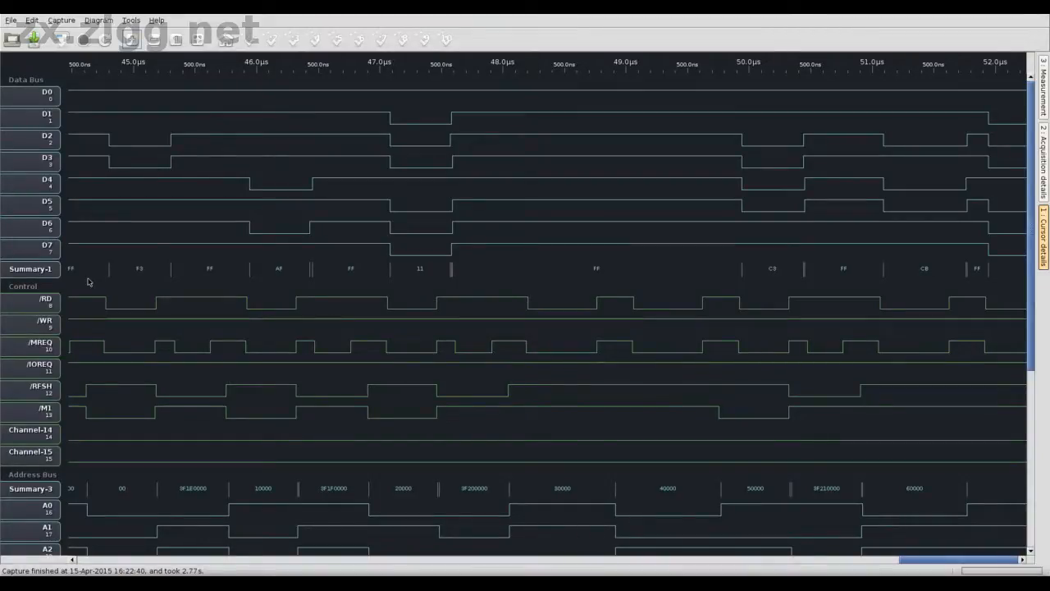
Scroll the completed capture to view data, control and address bus waveforms.
{"action": "scroll", "scroll_direction": "down", "scroll_amount": 3}
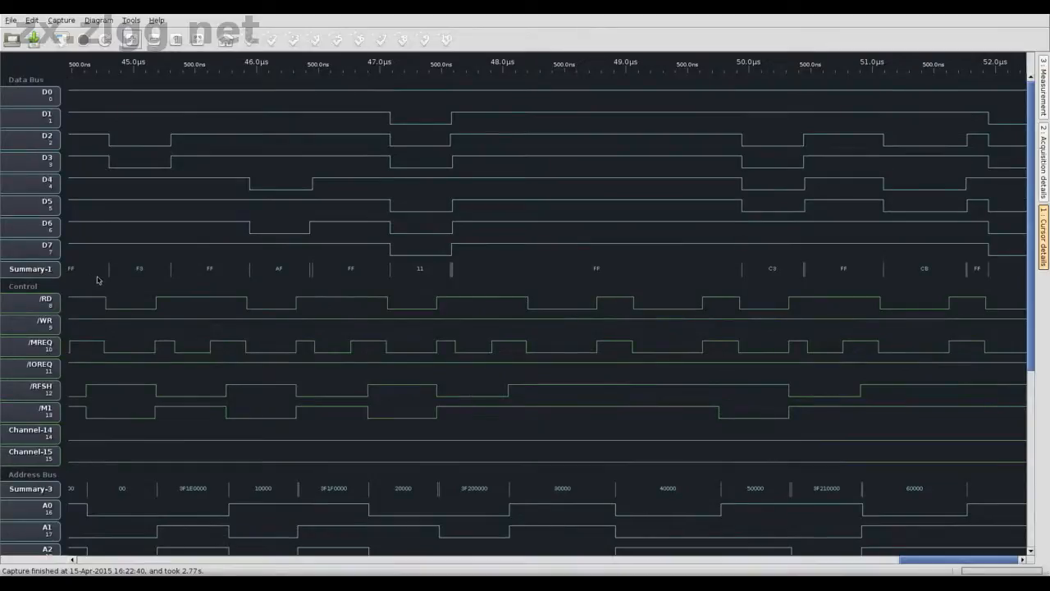
{"action": "mouse_move", "coordinate": [103, 279]}
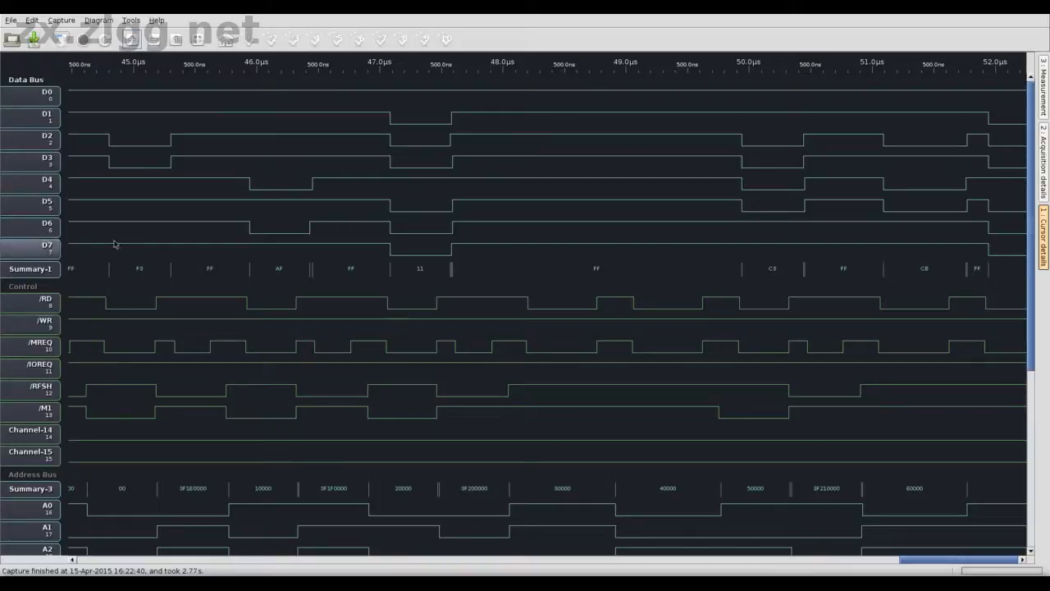
Bring up Capture settings and move to the trigger configuration for a simple parallel trigger.
{"action": "left_click", "coordinate": [61, 20]}
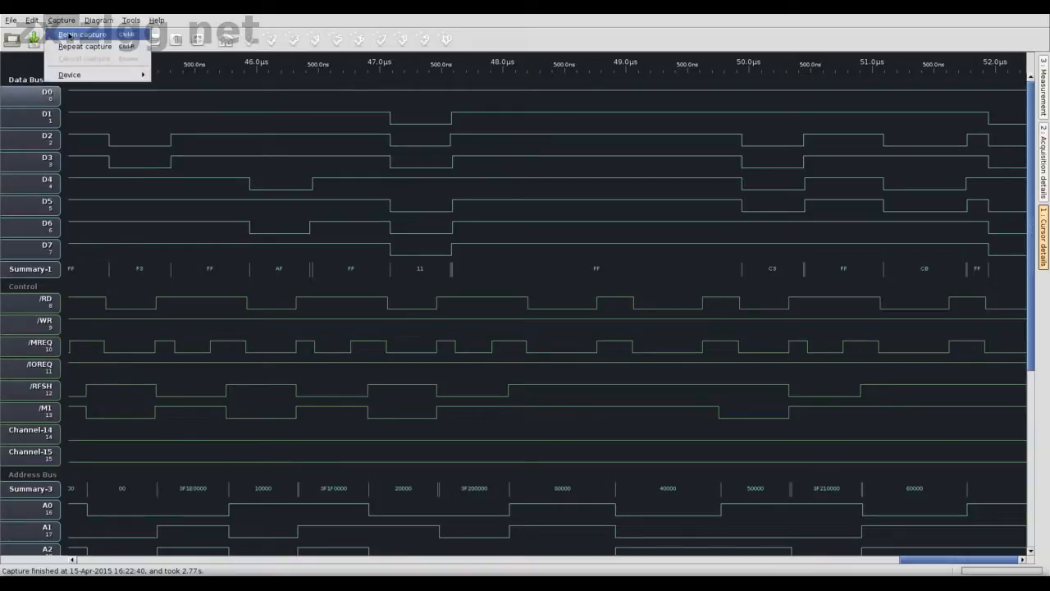
{"action": "left_click", "coordinate": [80, 33]}
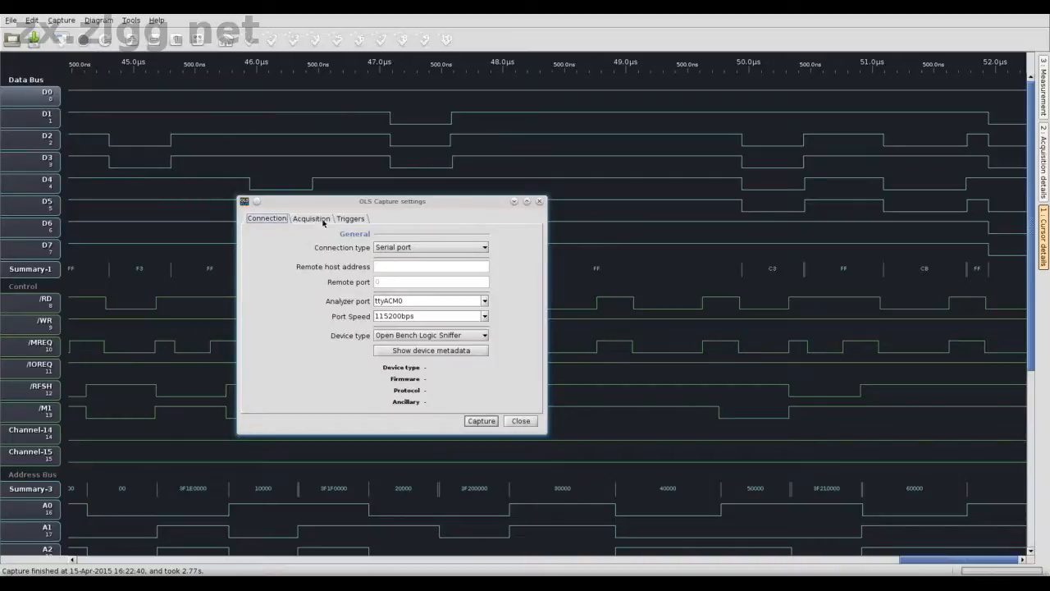
{"action": "left_click", "coordinate": [351, 219]}
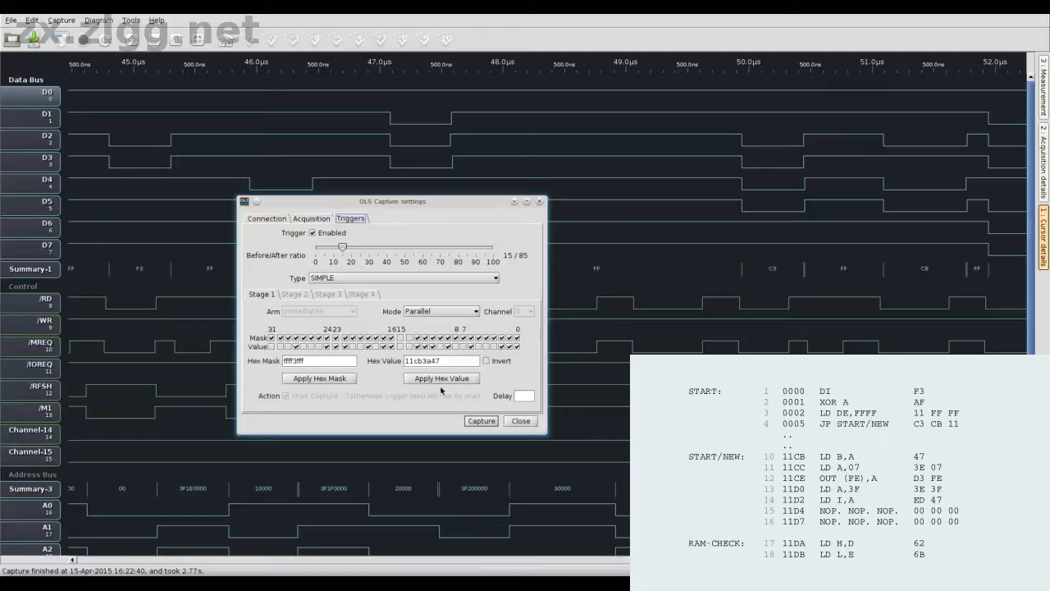
{"action": "left_click", "coordinate": [481, 420]}
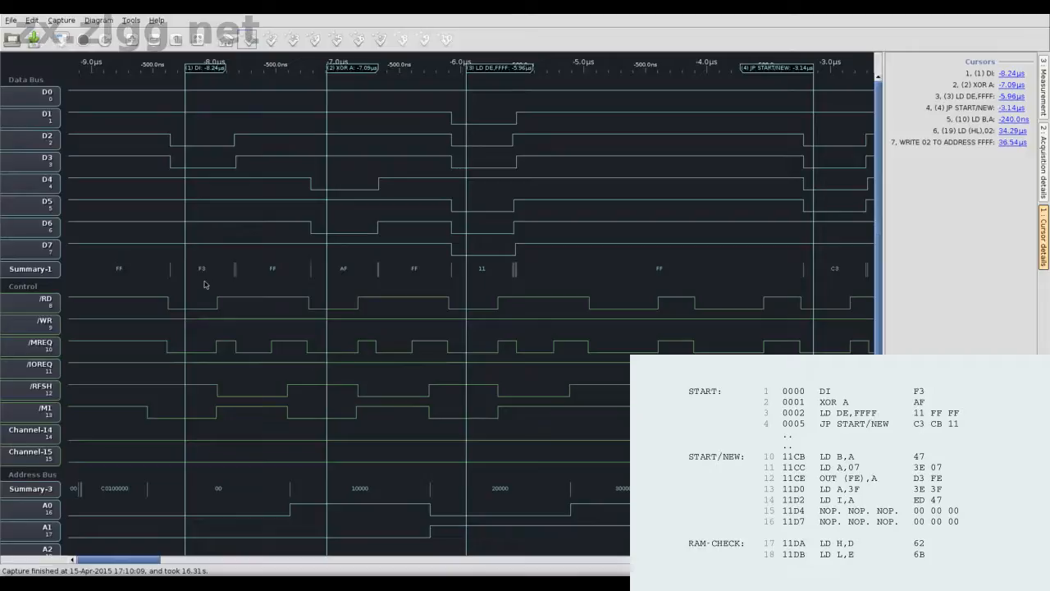
{"action": "mouse_move", "coordinate": [472, 282]}
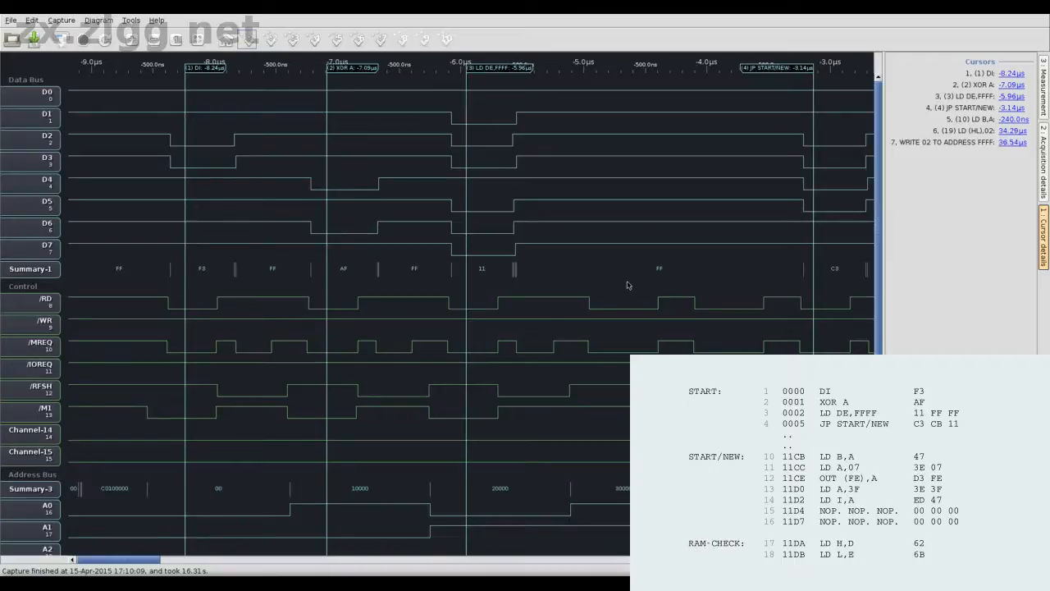
{"action": "mouse_move", "coordinate": [730, 286]}
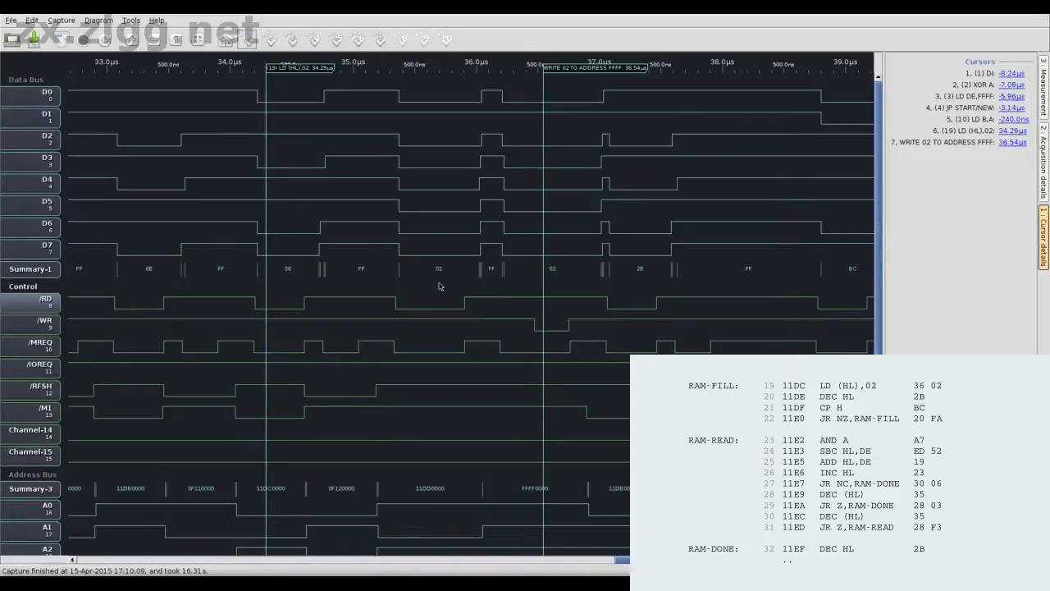
{"action": "mouse_move", "coordinate": [544, 285]}
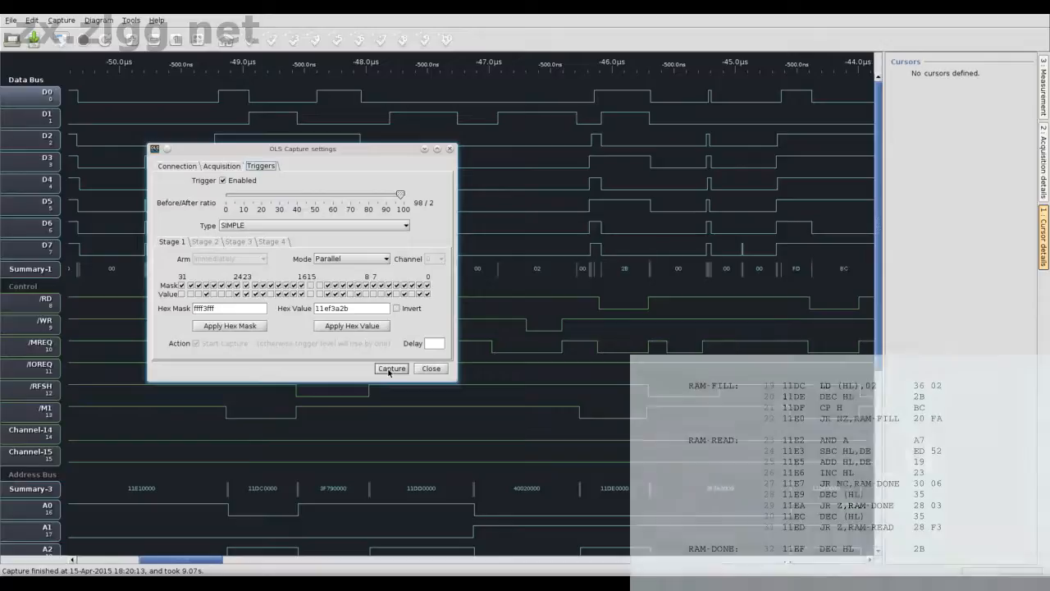
{"action": "left_click", "coordinate": [391, 368]}
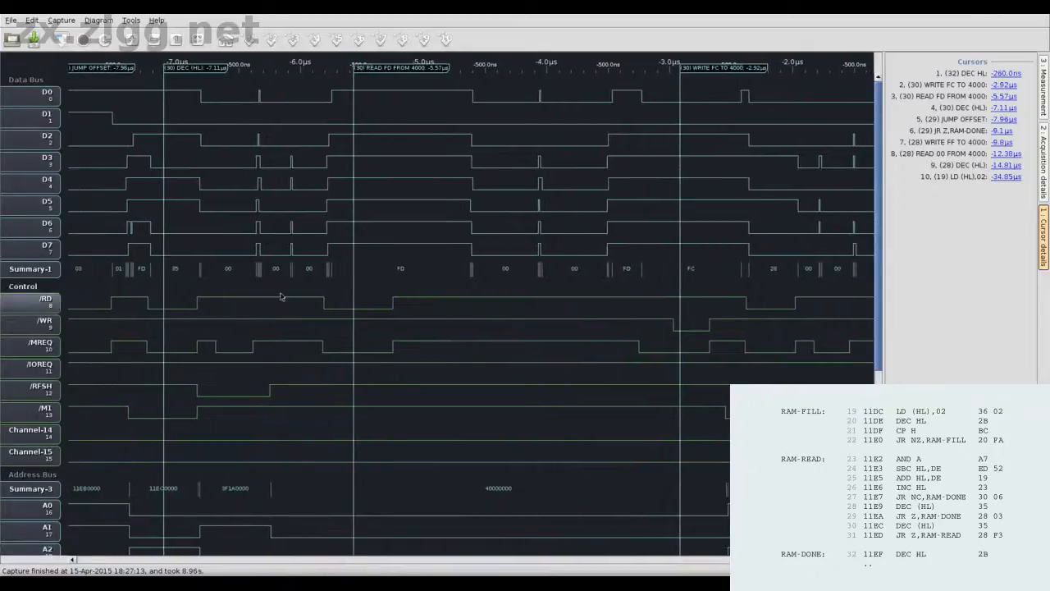
{"action": "mouse_move", "coordinate": [178, 279]}
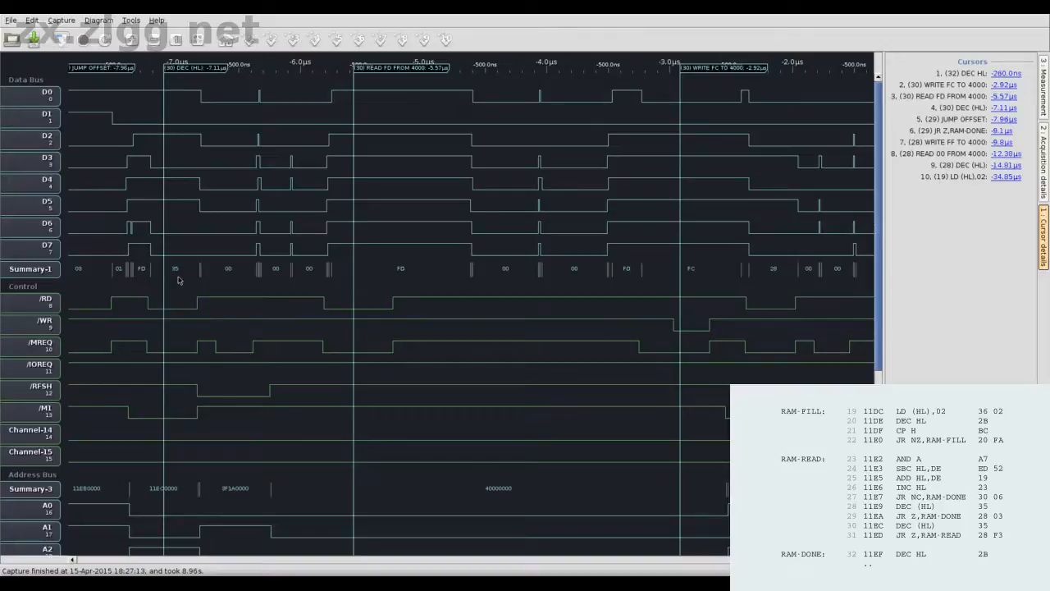
{"action": "mouse_move", "coordinate": [400, 275]}
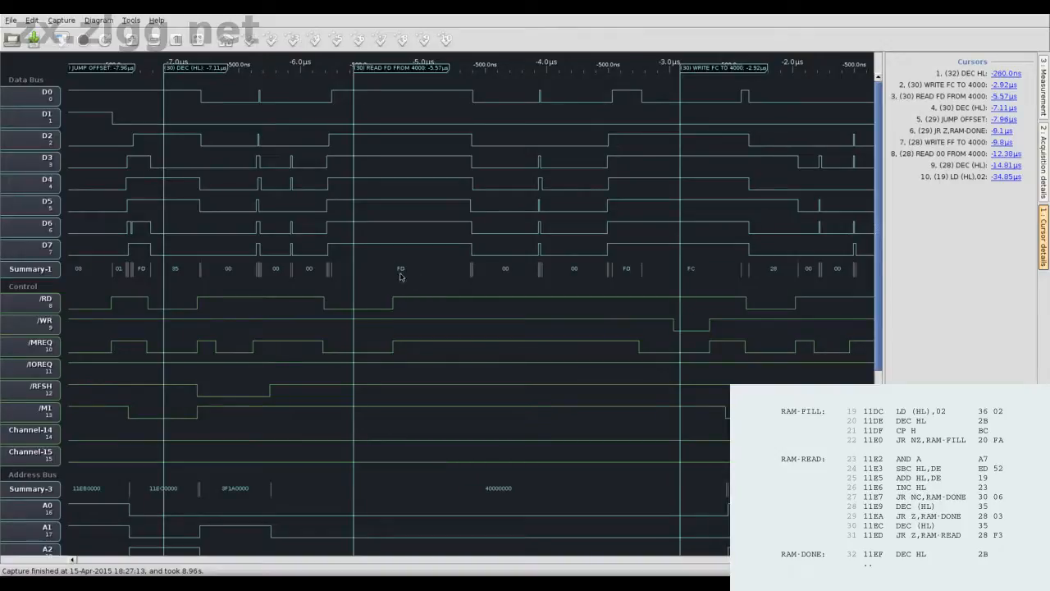
{"action": "mouse_move", "coordinate": [496, 496]}
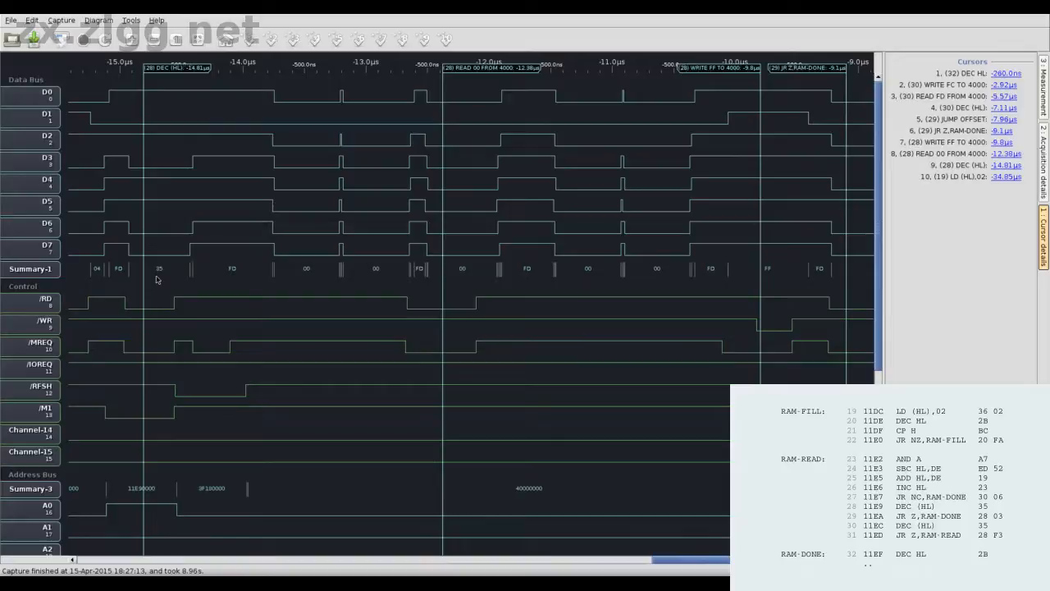
{"action": "mouse_move", "coordinate": [511, 515]}
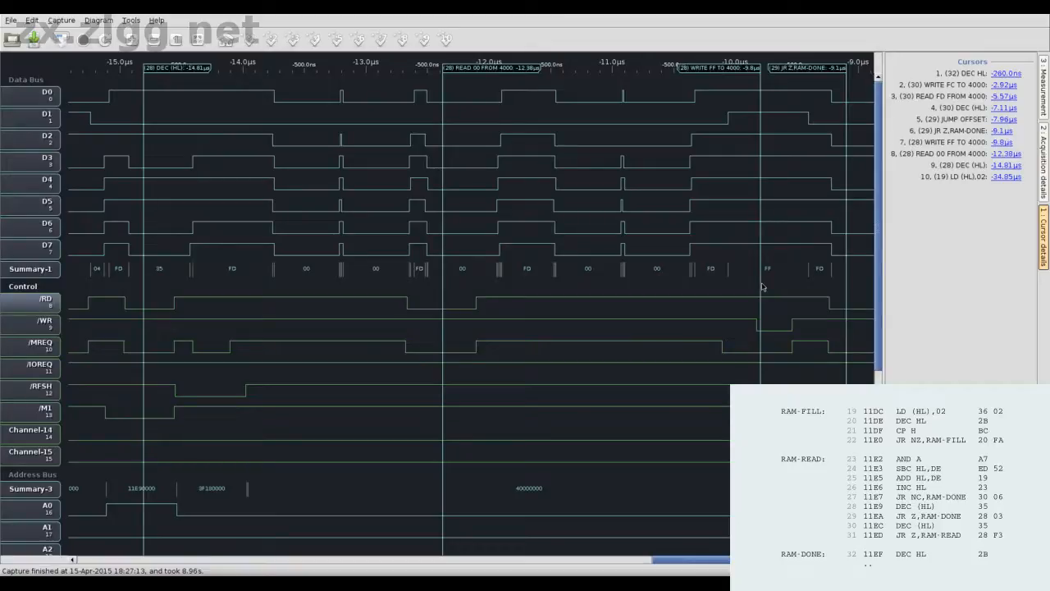
{"action": "mouse_move", "coordinate": [463, 282]}
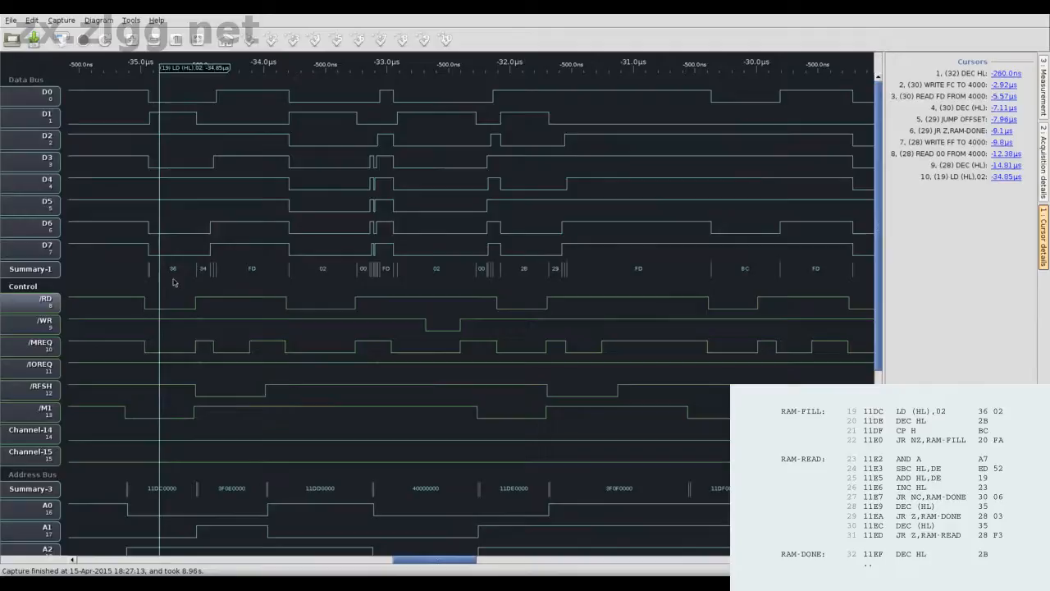
{"action": "mouse_move", "coordinate": [337, 279]}
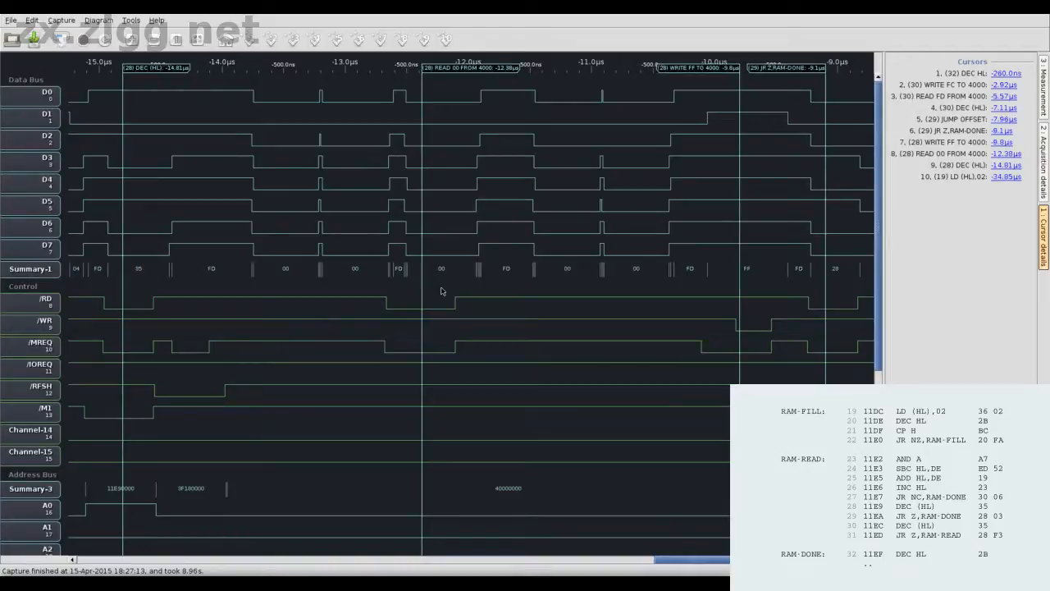
{"action": "mouse_move", "coordinate": [430, 115]}
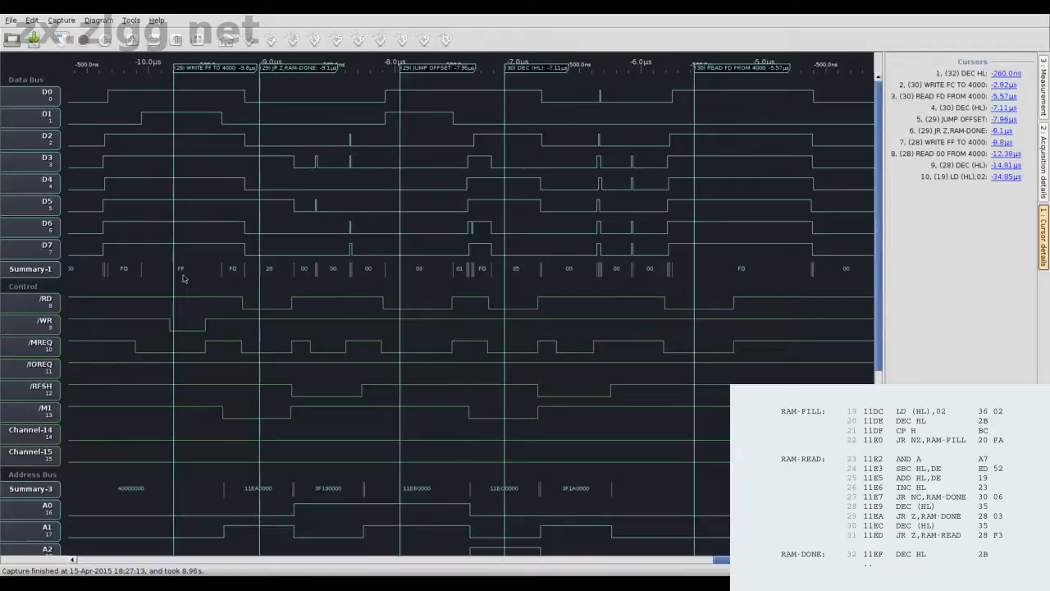
{"action": "mouse_move", "coordinate": [338, 279]}
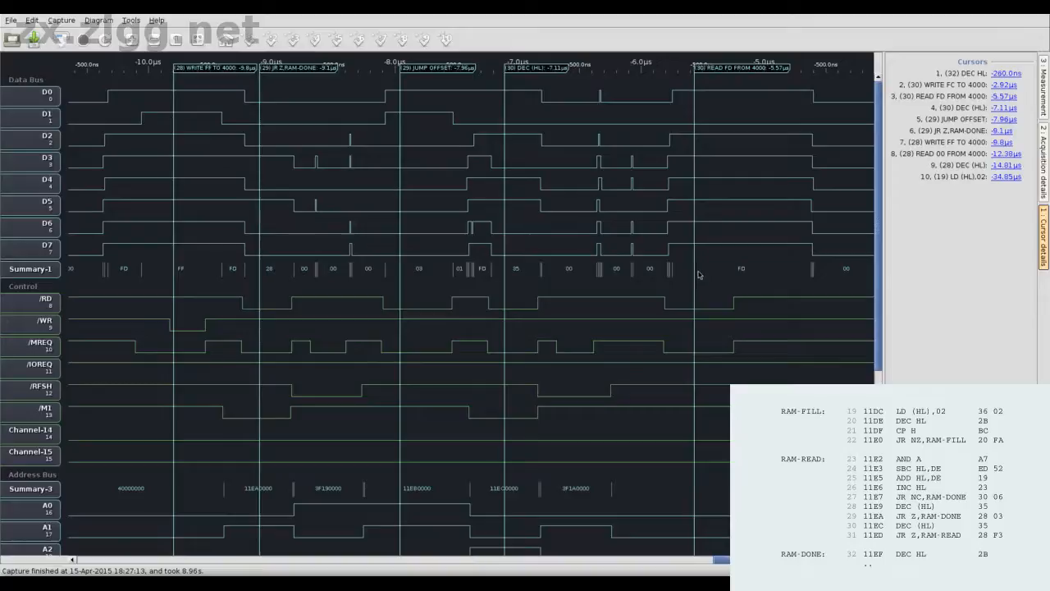
{"action": "mouse_move", "coordinate": [719, 128]}
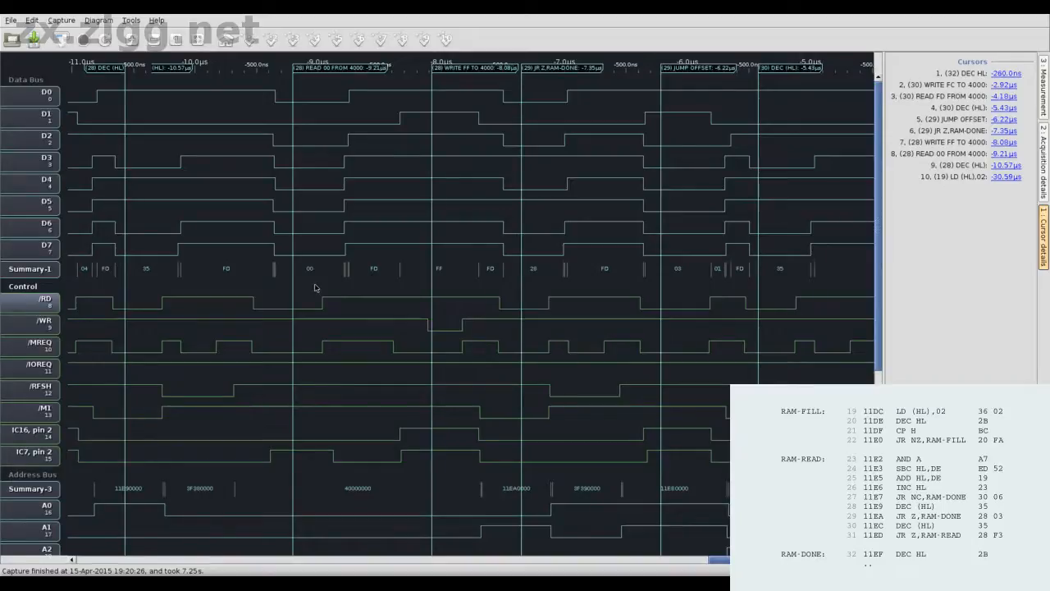
{"action": "mouse_move", "coordinate": [443, 279]}
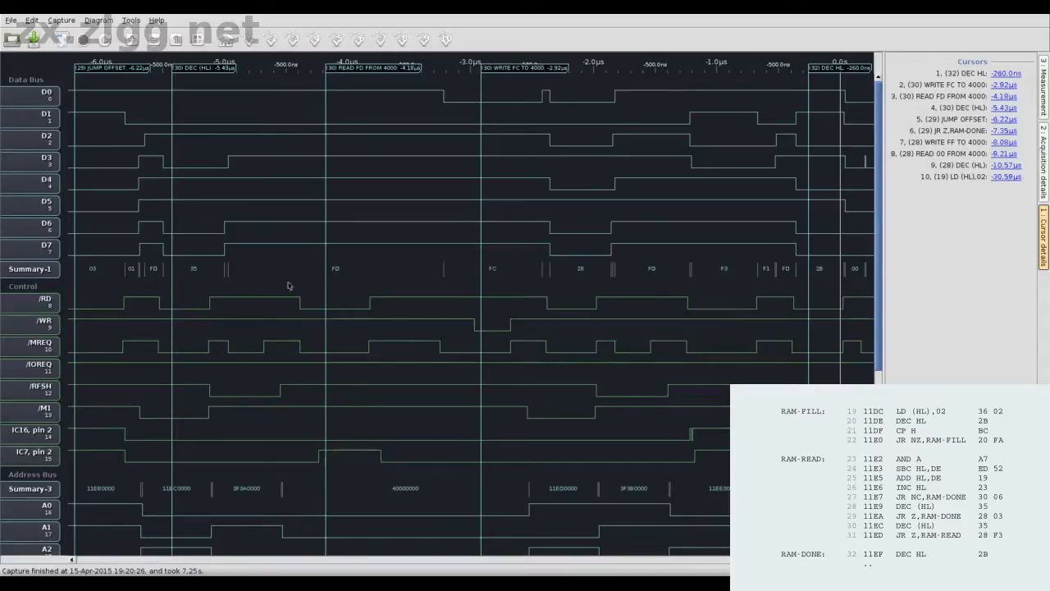
{"action": "mouse_move", "coordinate": [338, 283]}
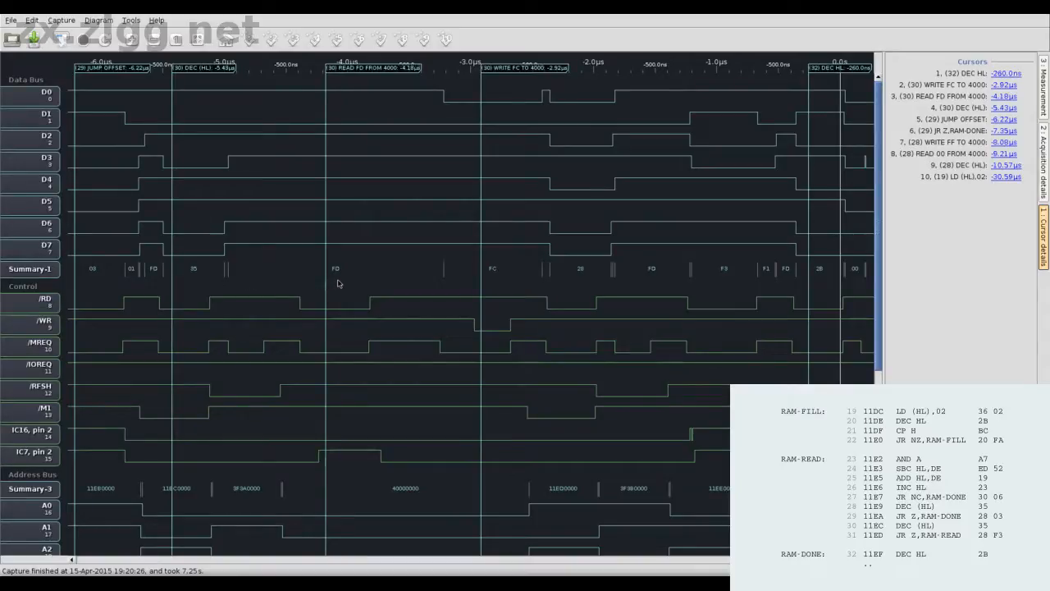